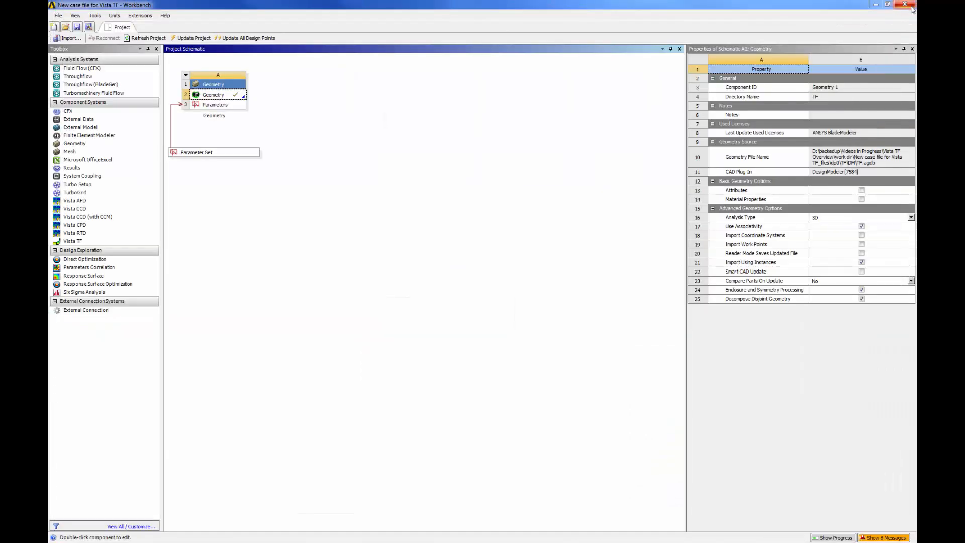
mouse_move(251, 103)
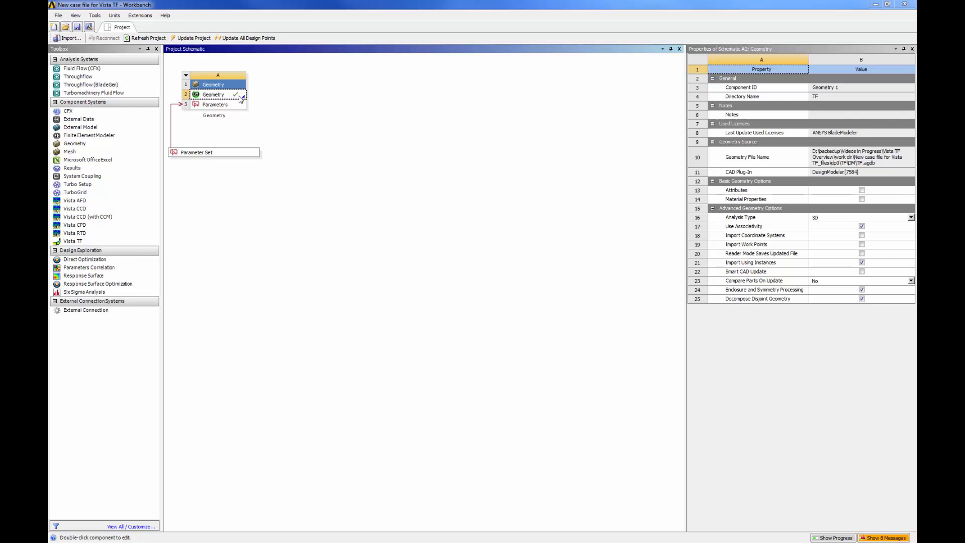
Create a Vista TF system linked to the Geometry cell's DesignModeler geometry.
right_click(214, 94)
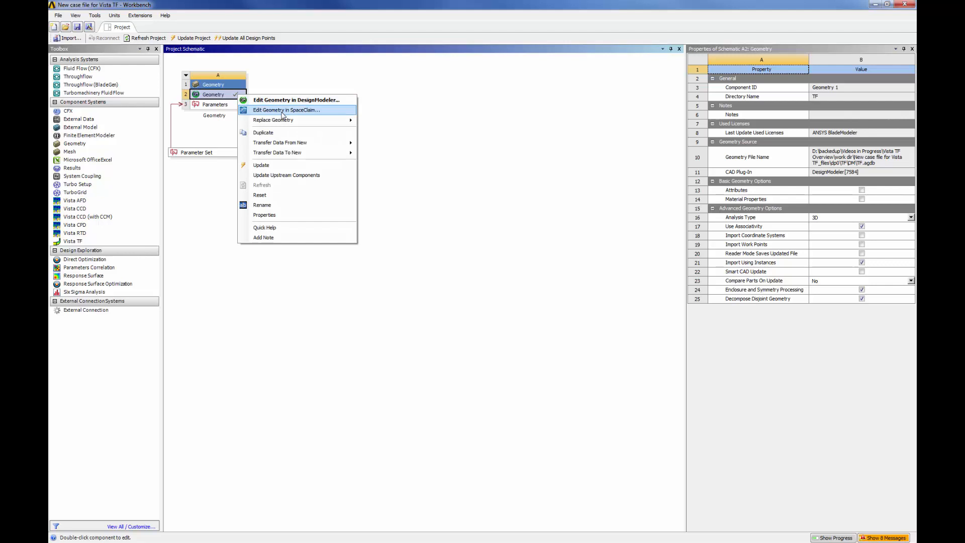
mouse_move(277, 152)
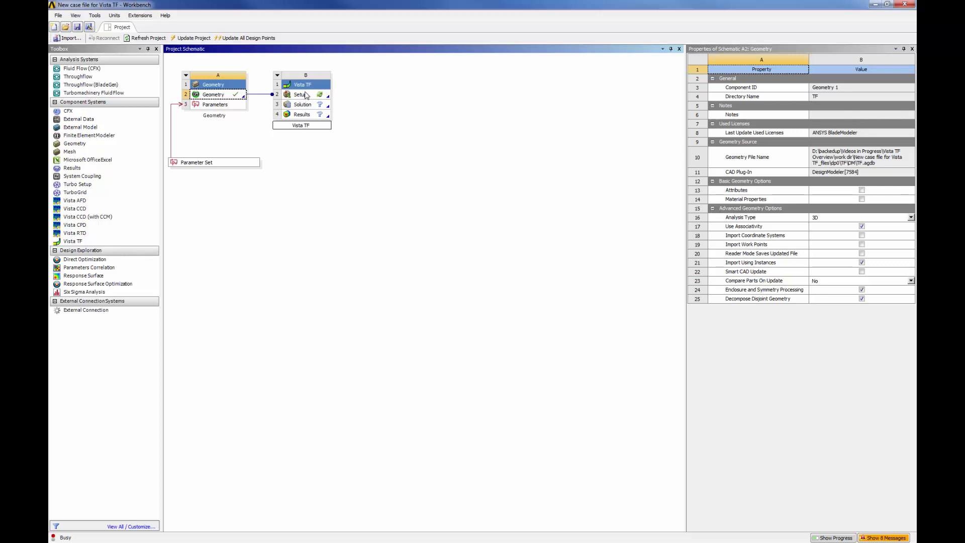
Enter 155730 rpm, 0.12 kg/s, 101.35 kPa, 288.15 K and 0.9 efficiency in Vista TF Setup.
click(301, 94)
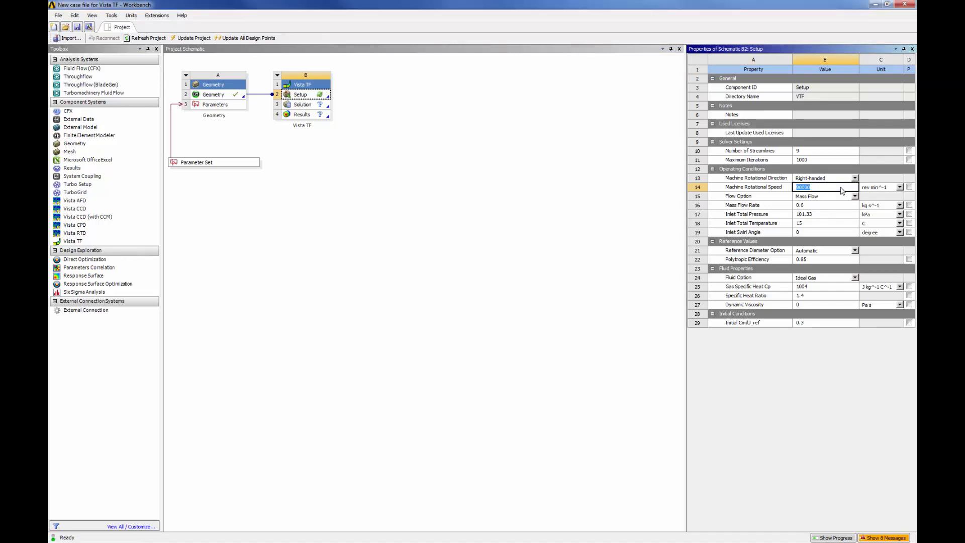
text(155730)
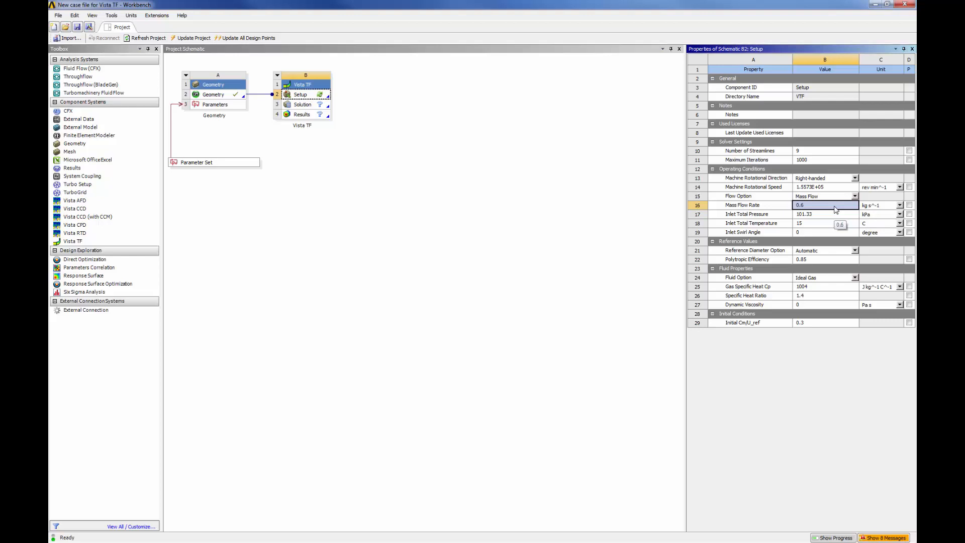
text(0.12)
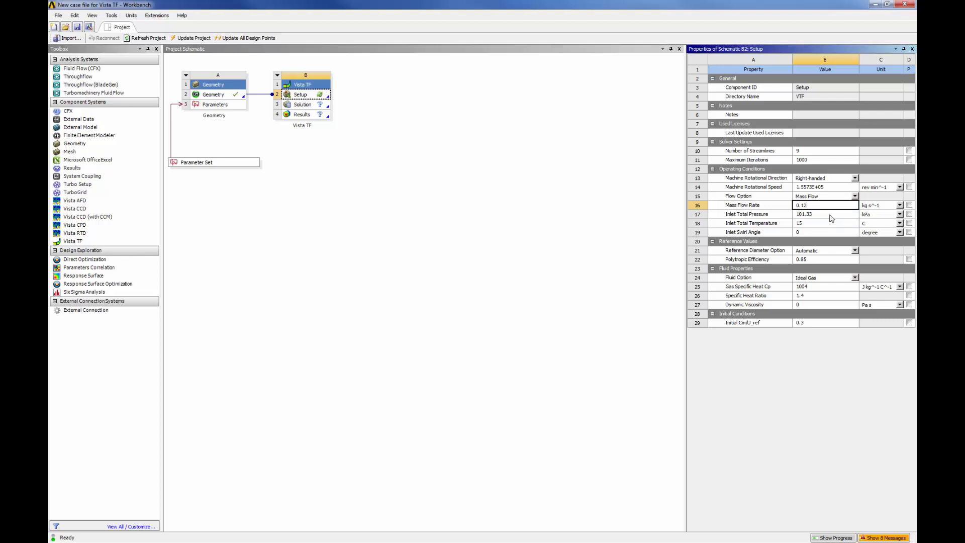
click(824, 213)
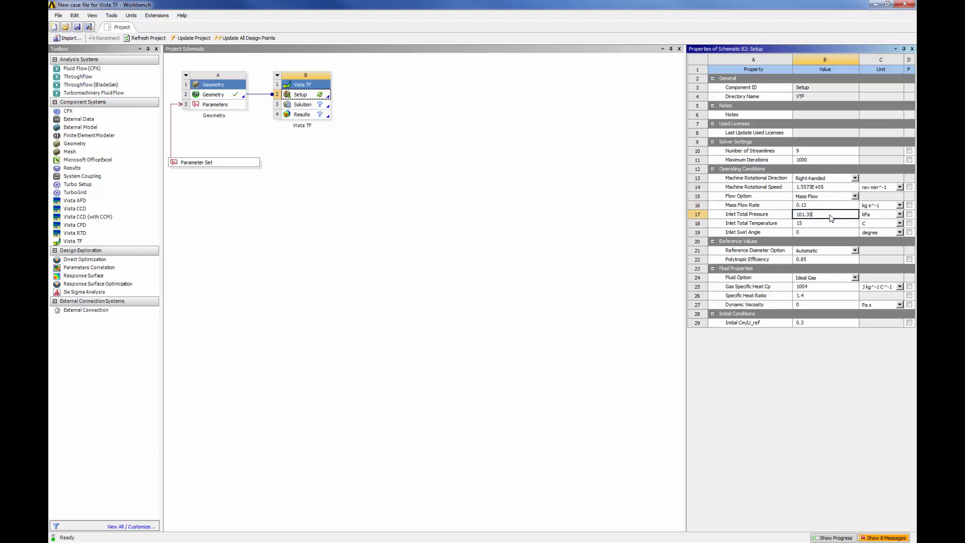
click(899, 223)
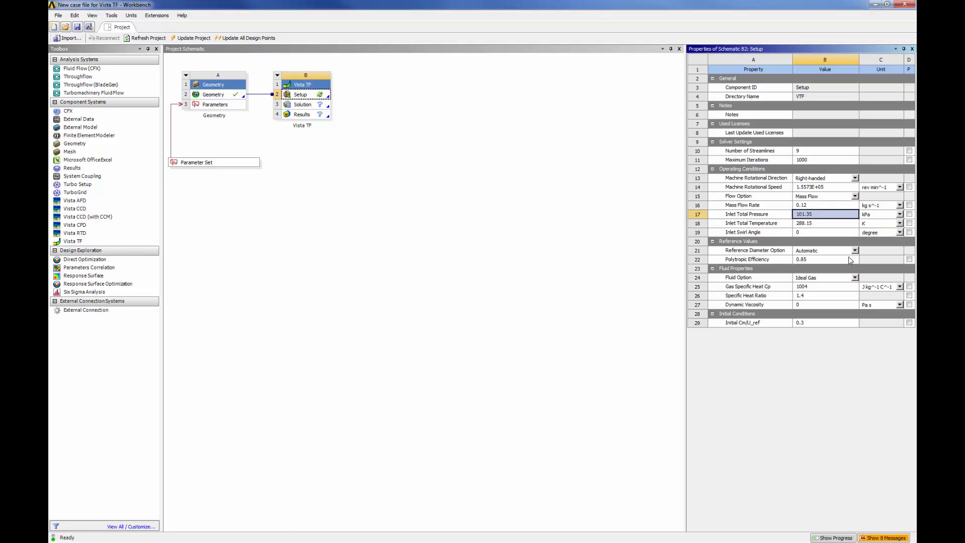
click(824, 258)
text(0.9)
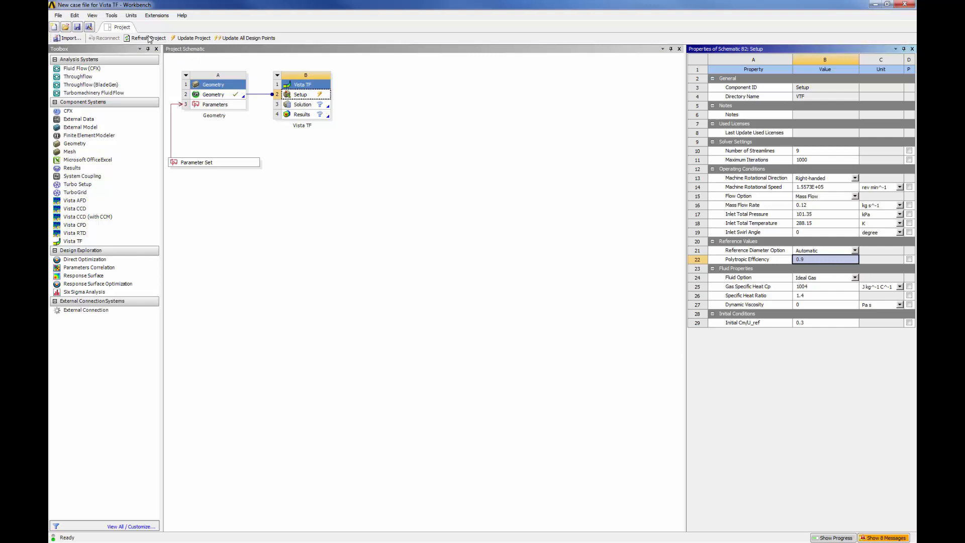
Refresh the project so the Vista TF Setup takes the new operating conditions.
click(193, 38)
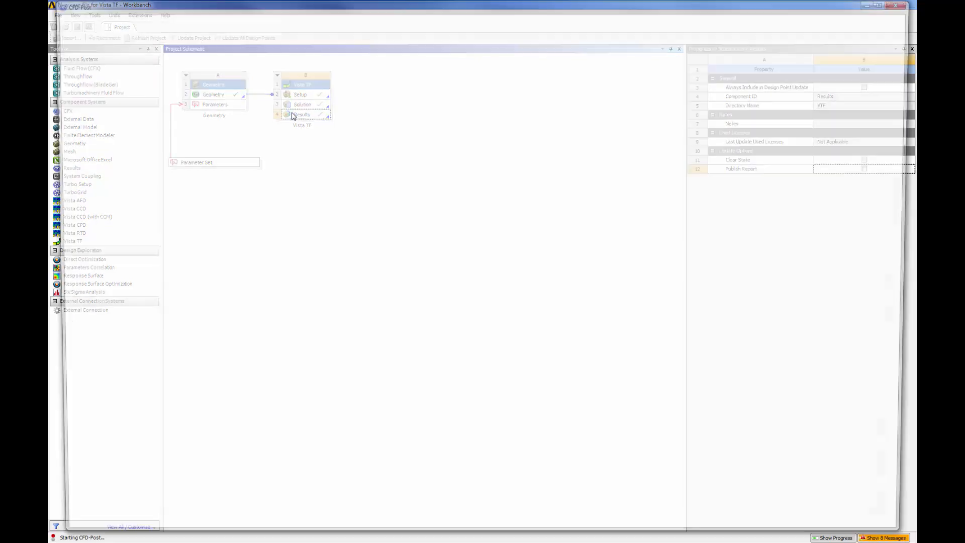
Launch CFD-Post from the Vista TF Results cell to view the summary report.
double_click(302, 114)
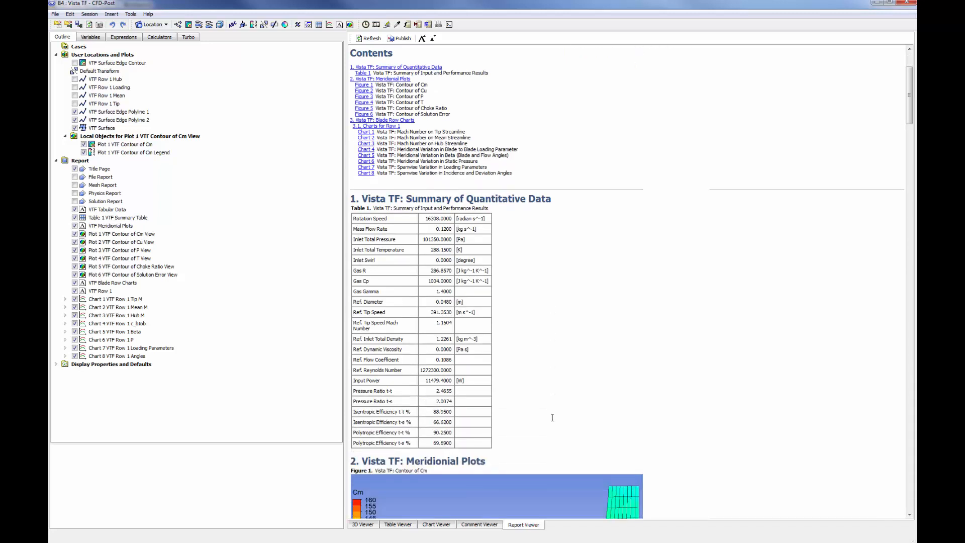
Scroll through pressure, temperature, choke-ratio and error contours to the incidence and deviation chart.
scroll(down, 3)
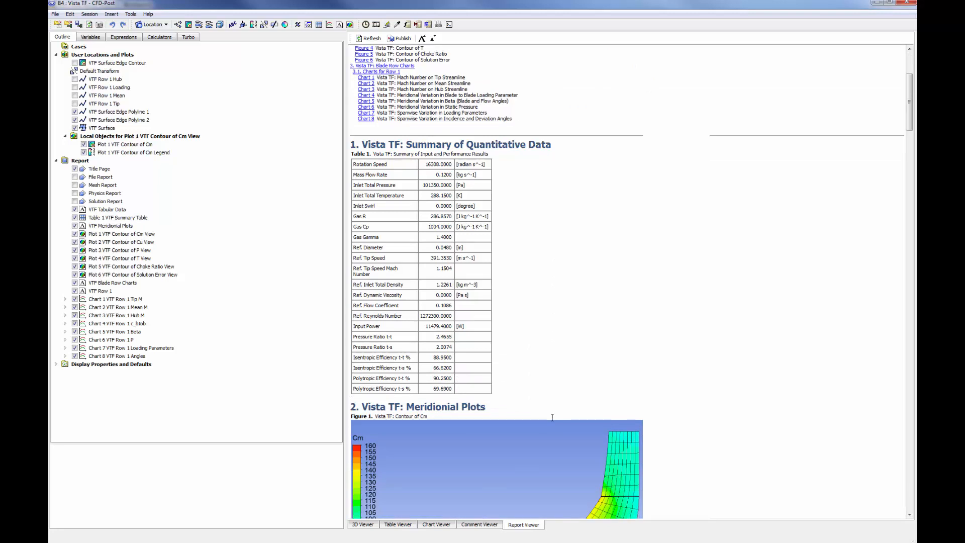
scroll(down, 3)
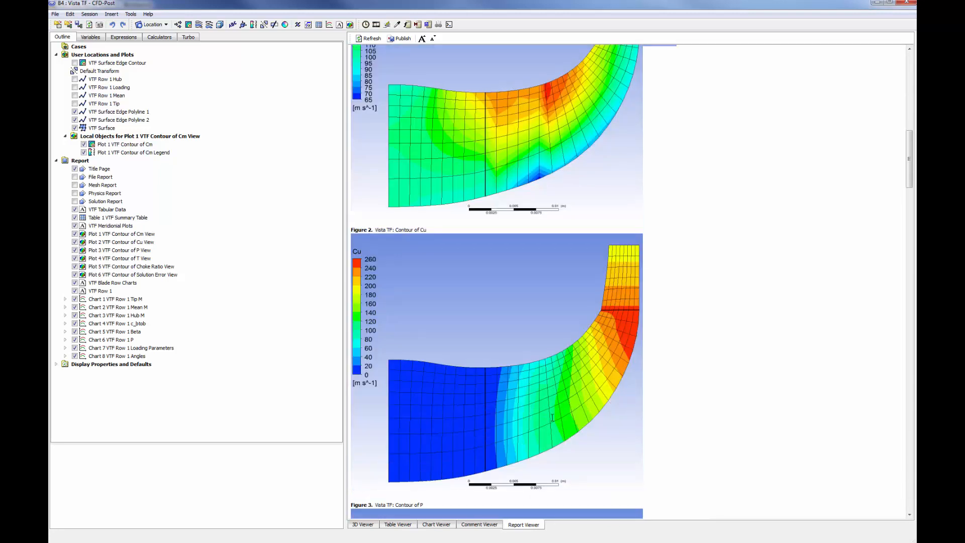
scroll(down, 3)
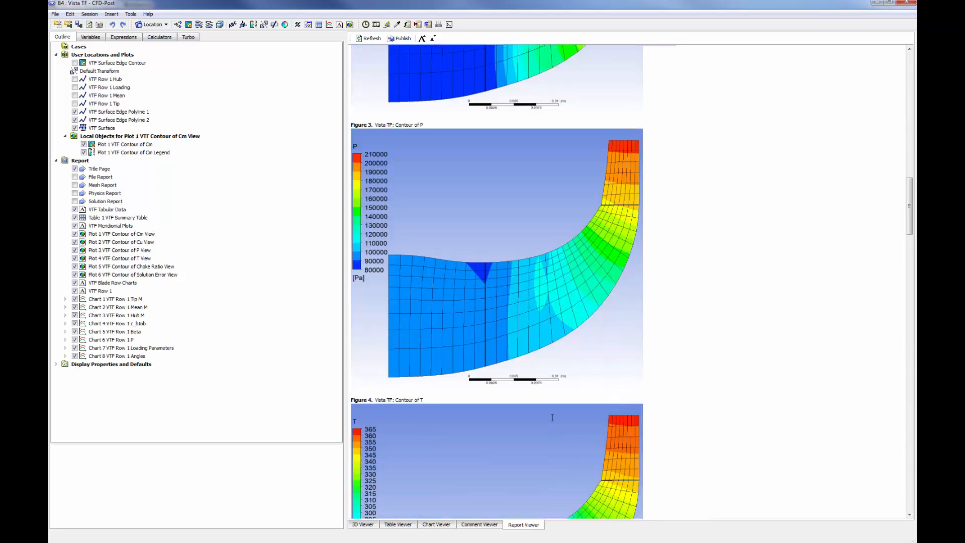
scroll(down, 3)
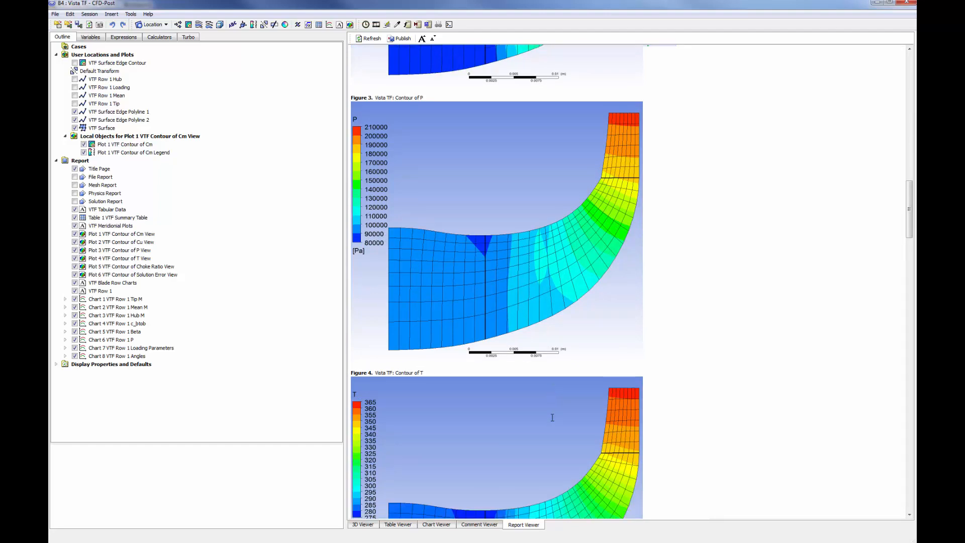
scroll(down, 3)
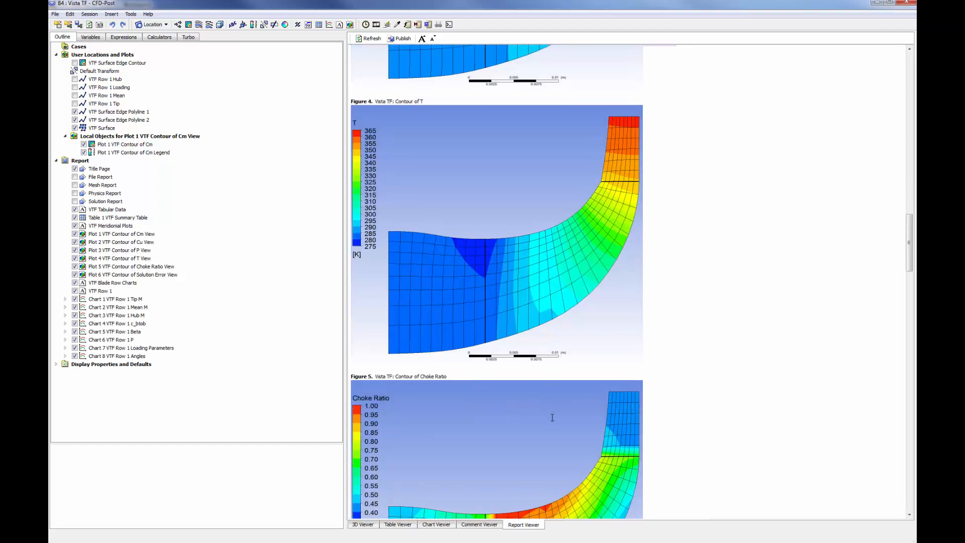
scroll(down, 3)
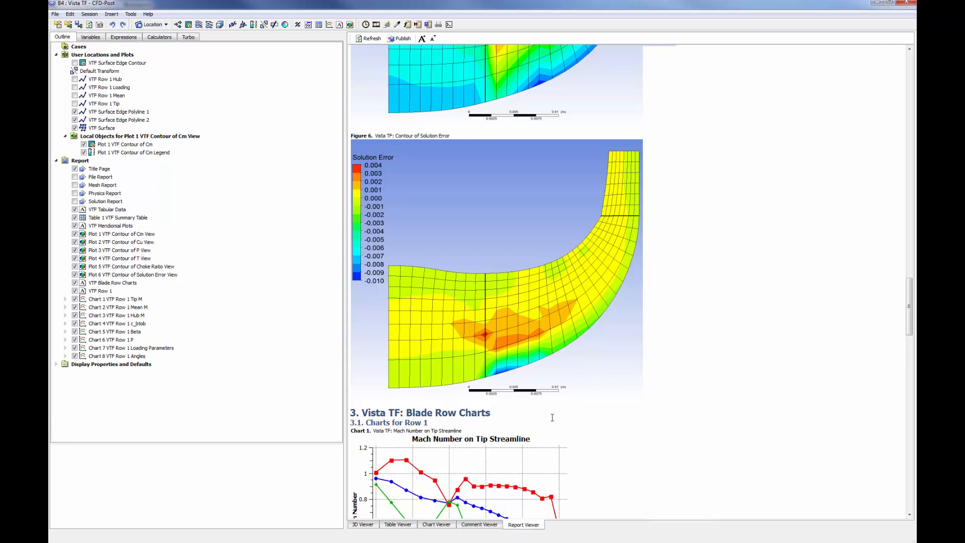
scroll(down, 3)
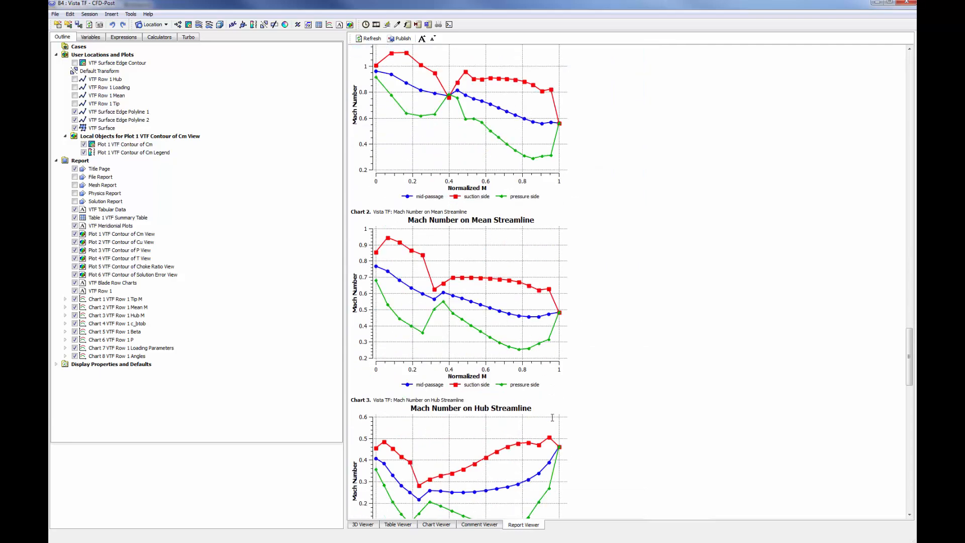
scroll(down, 3)
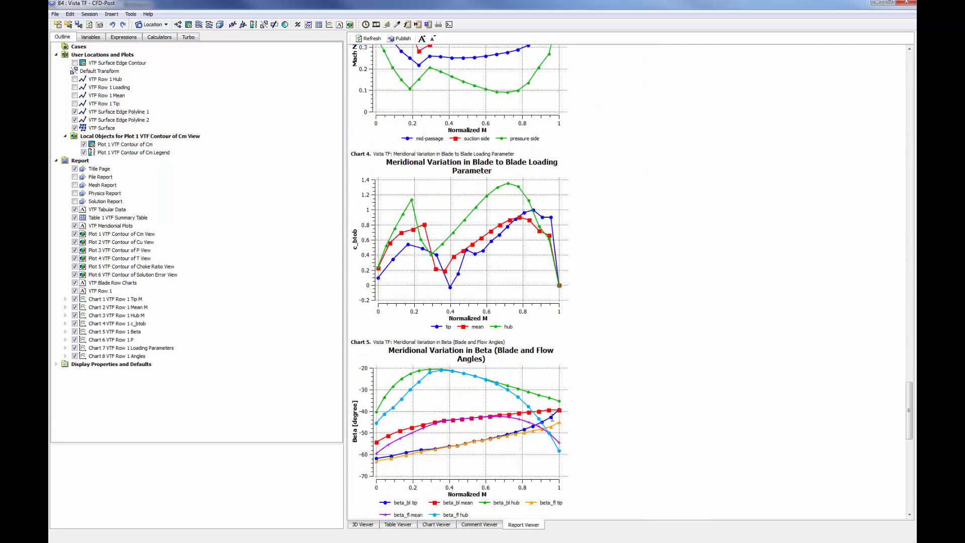
scroll(down, 3)
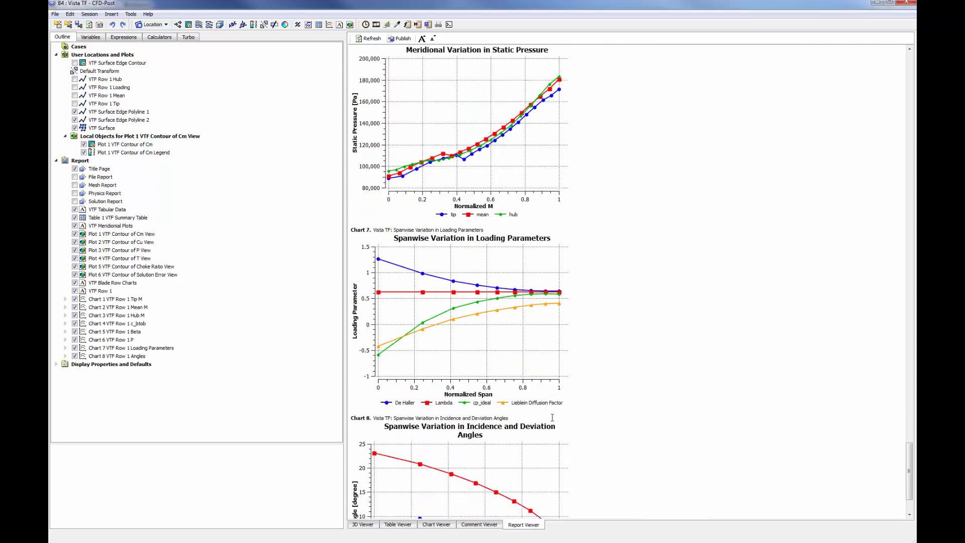
scroll(down, 3)
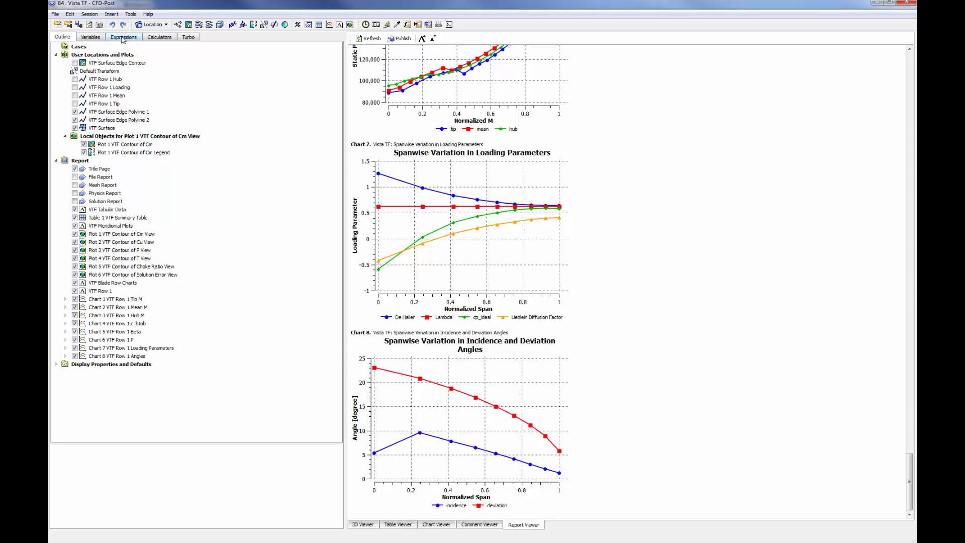
Create the DeHaller minimum-value expression, evaluating to 0.6399.
click(123, 37)
text(DeH)
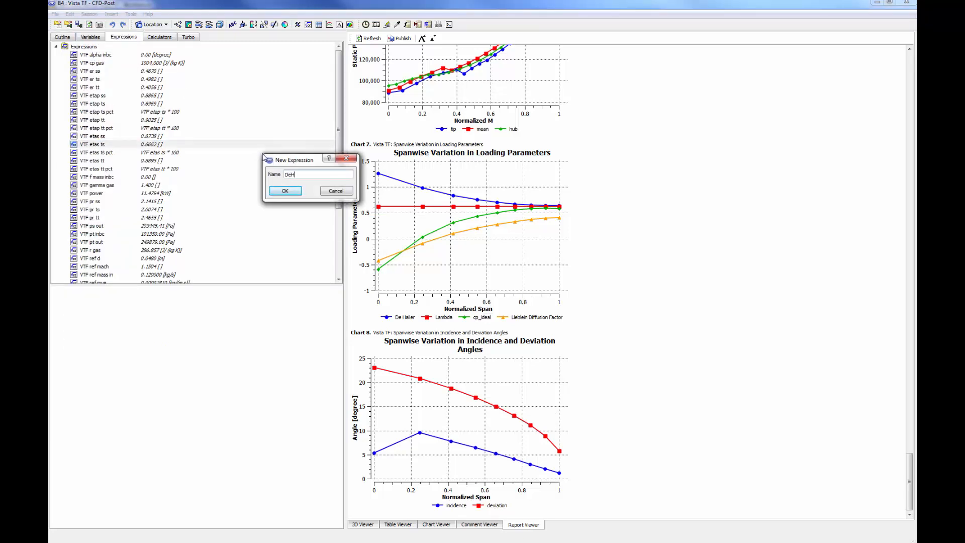
click(284, 190)
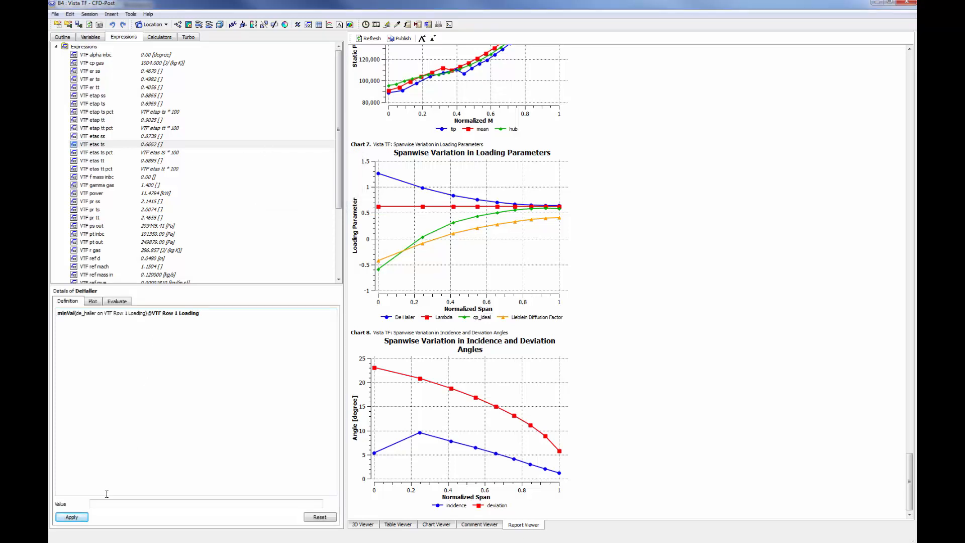
click(72, 516)
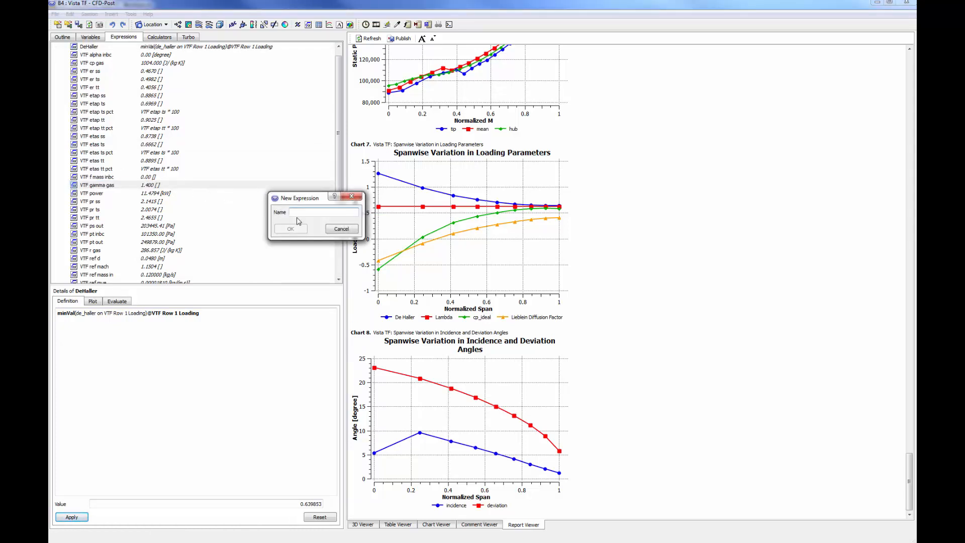
Create the workcoeff expression averaging Lambda on VTF Row 1 Loading, giving 0.6245.
text(work)
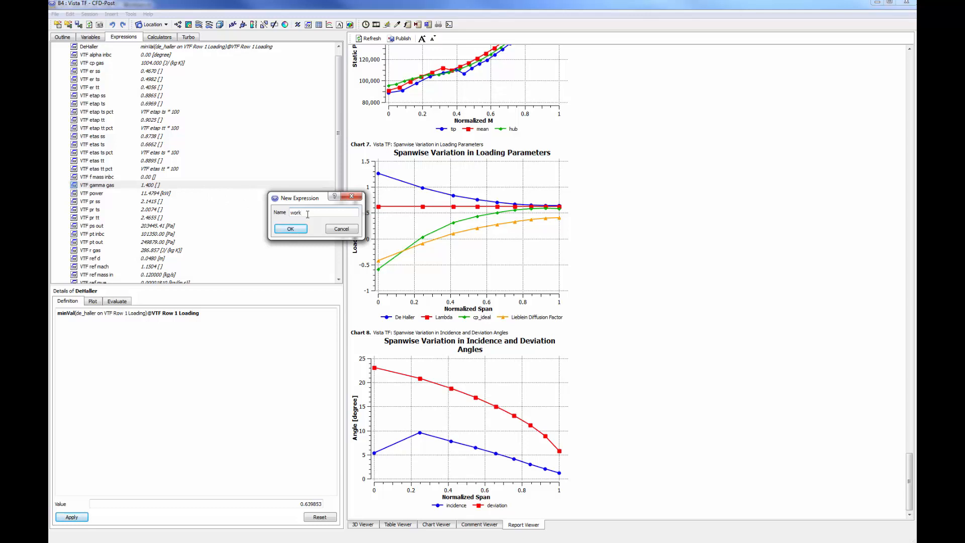
click(290, 228)
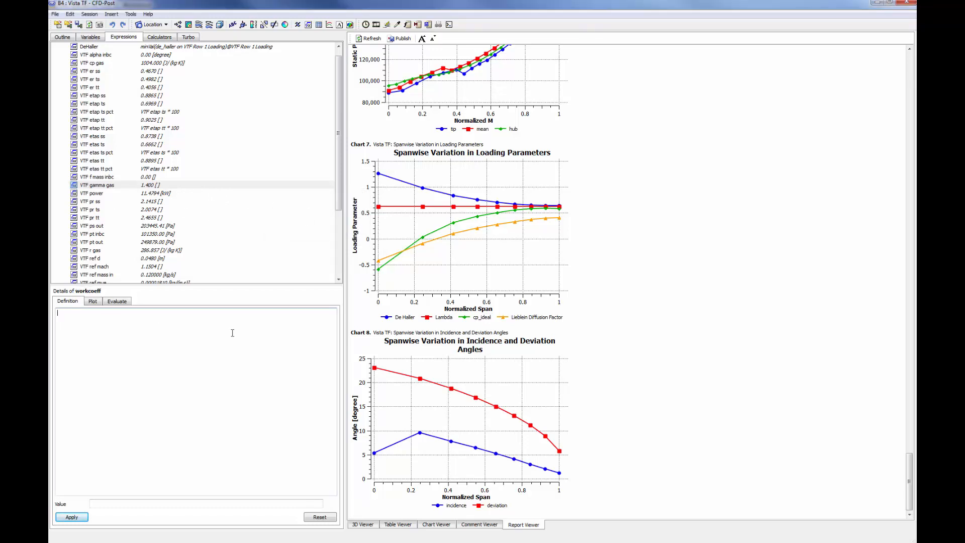
click(71, 516)
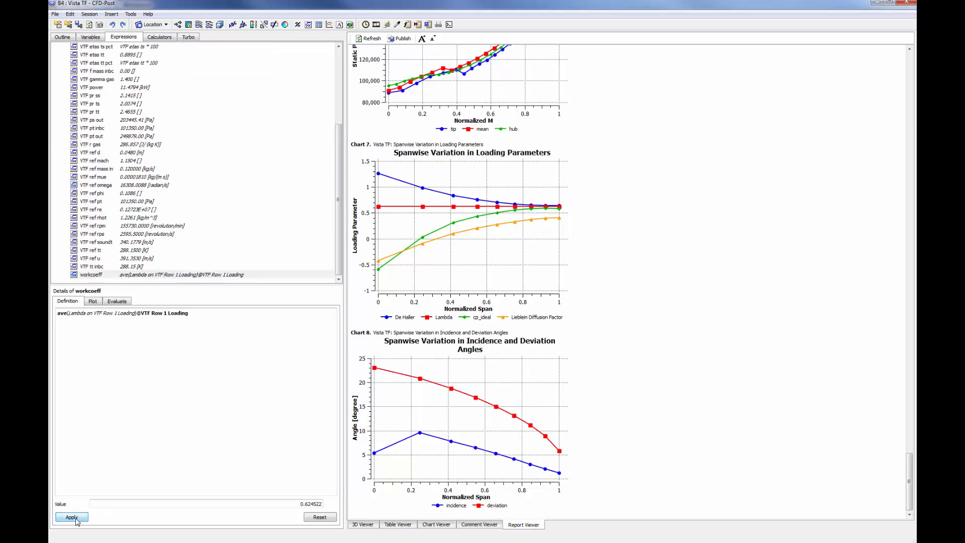
right_click(91, 274)
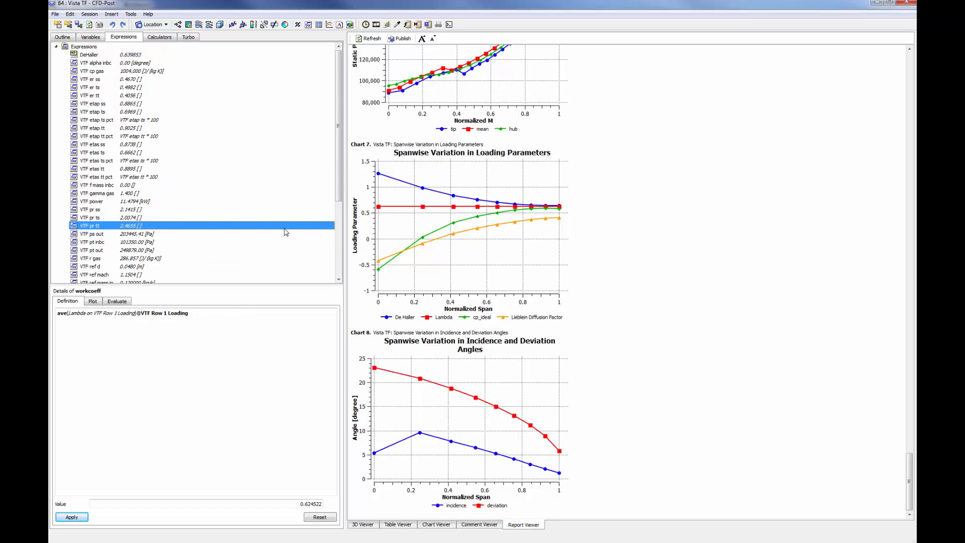
right_click(88, 54)
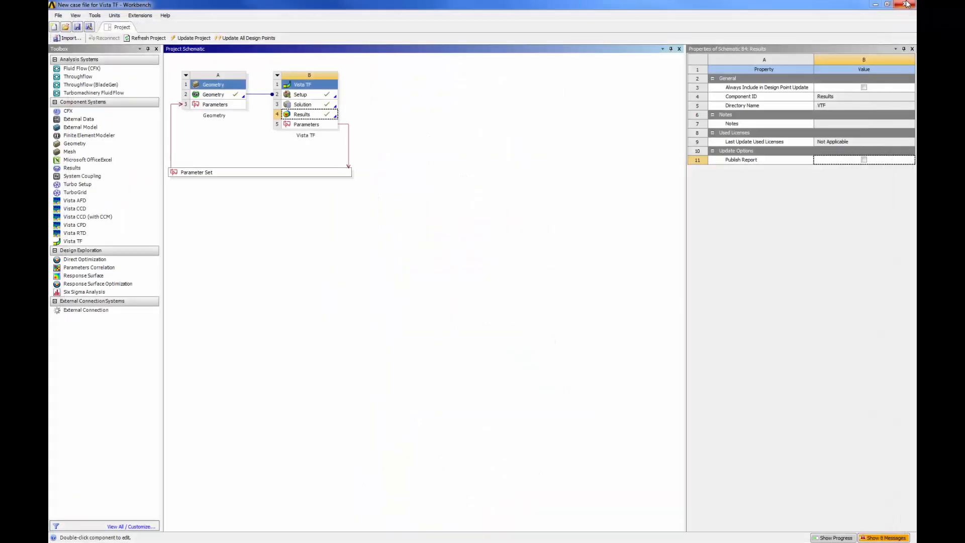
mouse_move(906, 5)
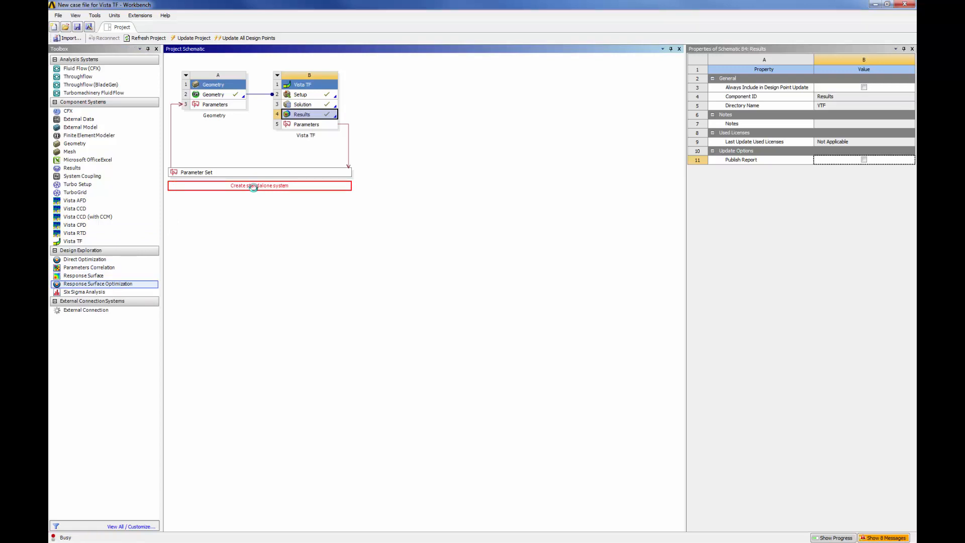
Add a Response Surface Optimization system and open its Design of Experiments.
double_click(98, 283)
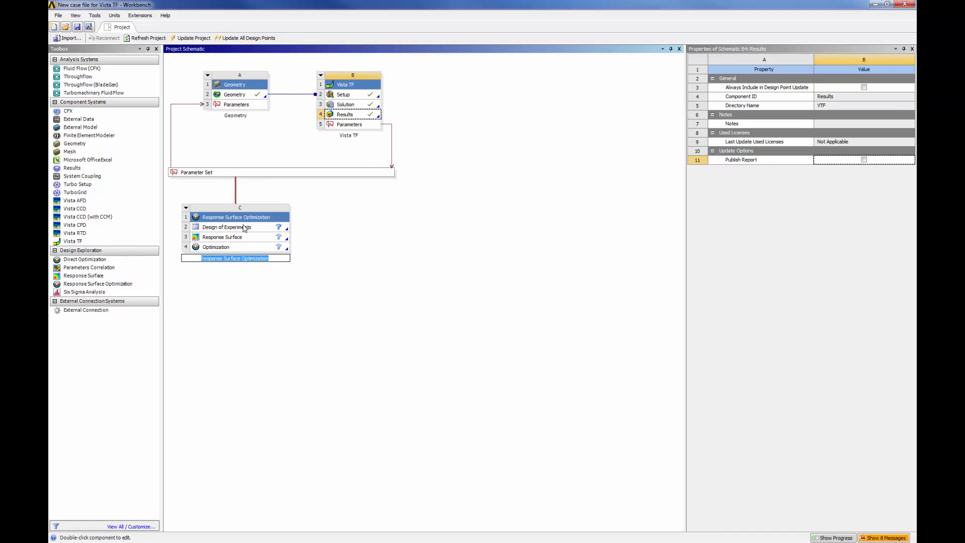
double_click(227, 226)
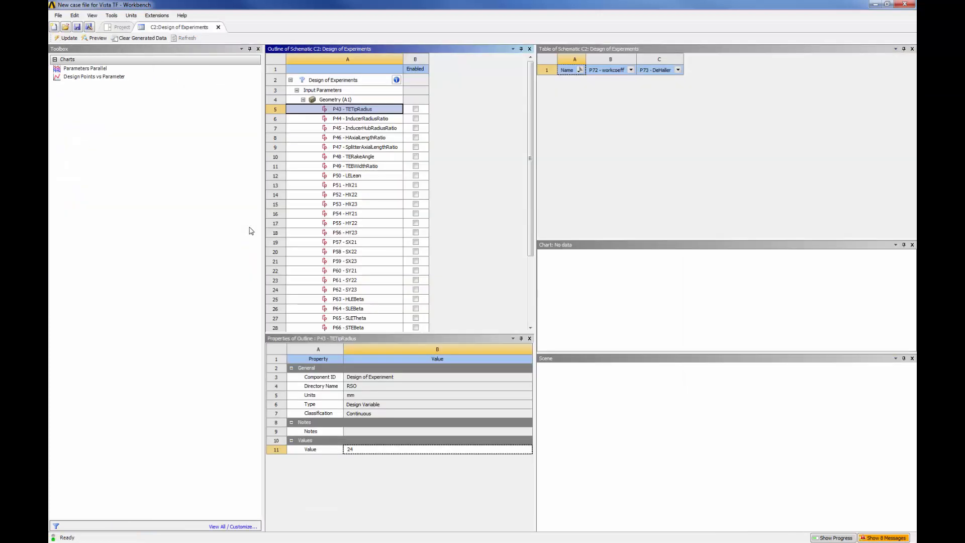
Enable InducerHubRadiusRatio, TEBWidthRatio, STEBeta and STETheta as DOE inputs, then close the view.
click(416, 127)
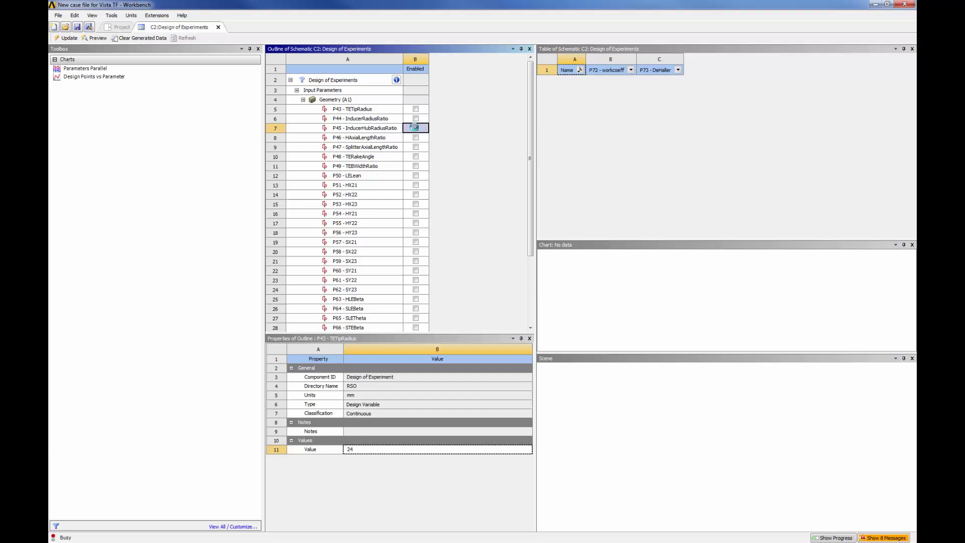
click(415, 127)
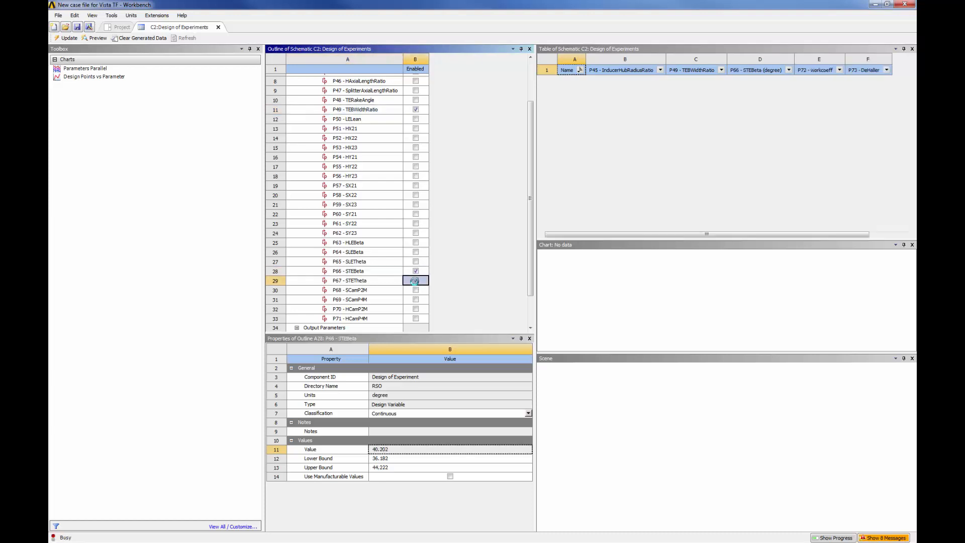
click(349, 279)
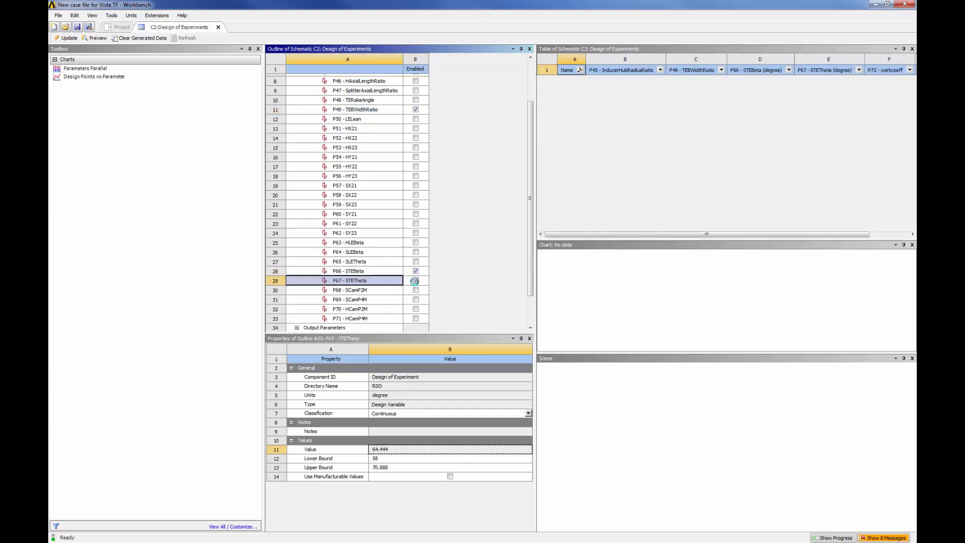
click(415, 279)
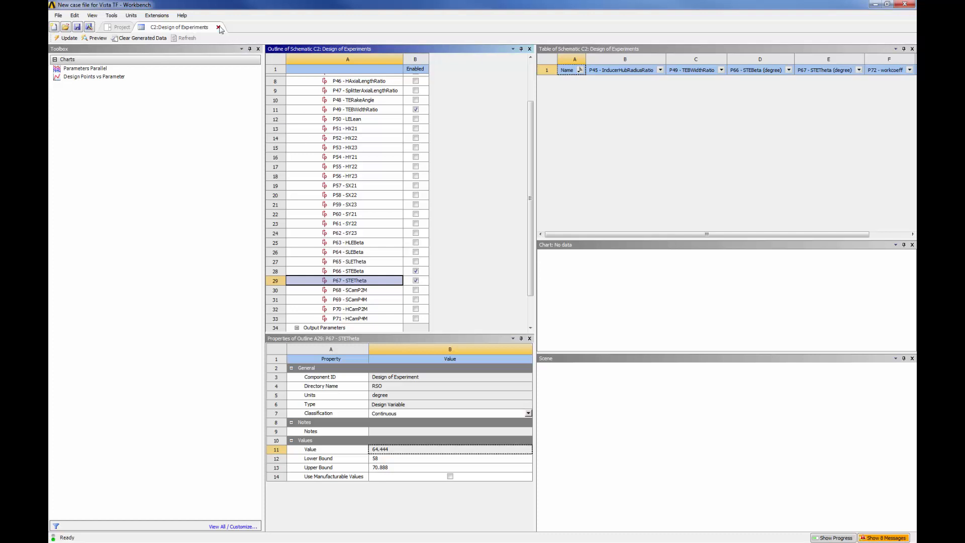
click(219, 26)
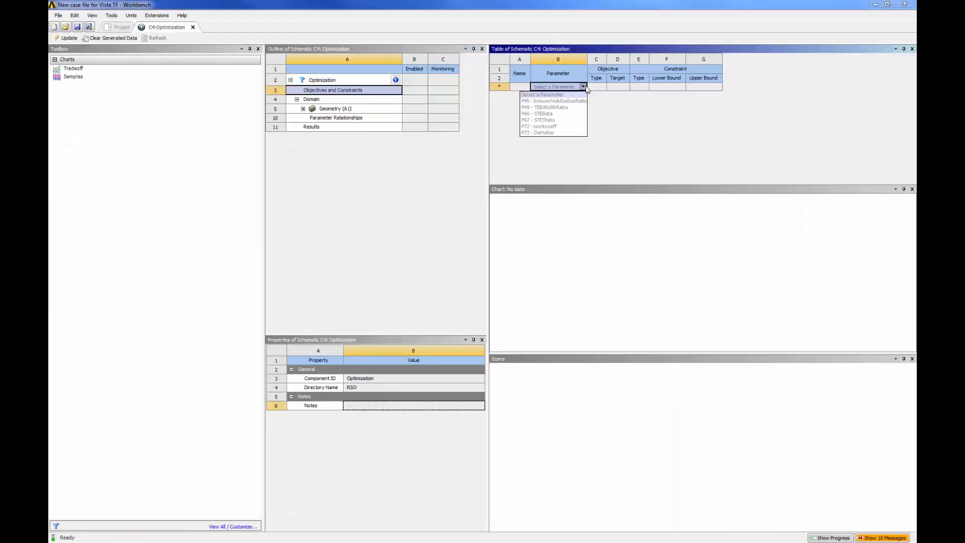
Add objectives: P72 workcoeff seeks 0.62 with lower bound 0.6; P73 DeHaller ≥ 0.58.
click(540, 126)
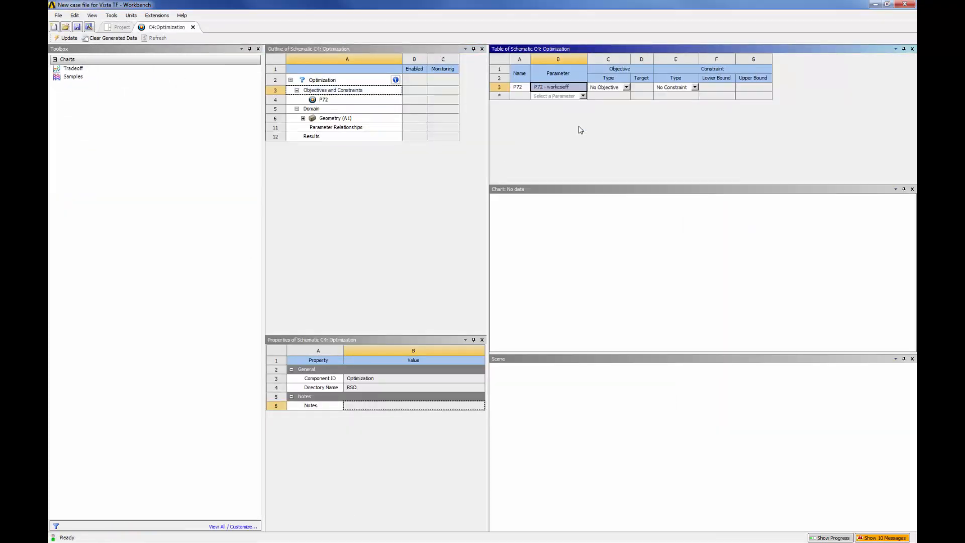
click(627, 87)
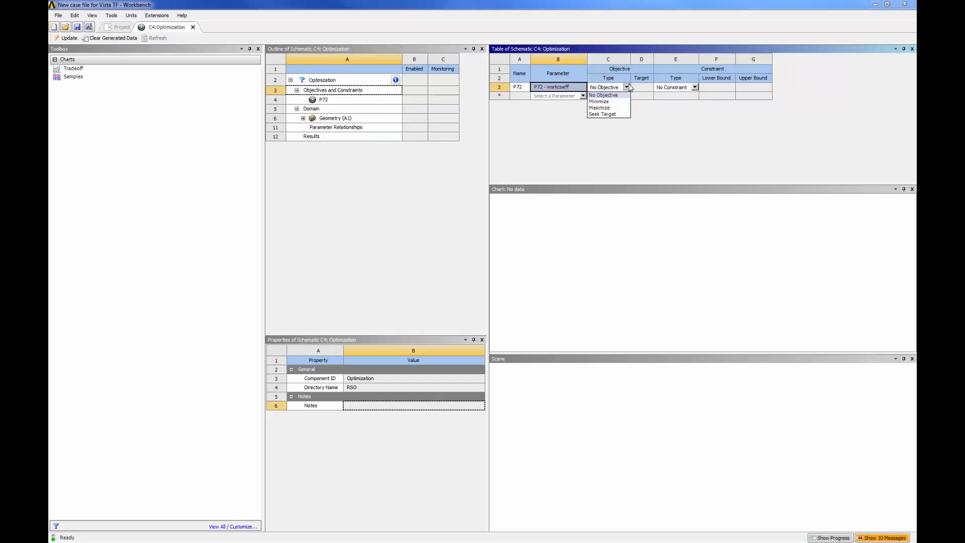
click(603, 115)
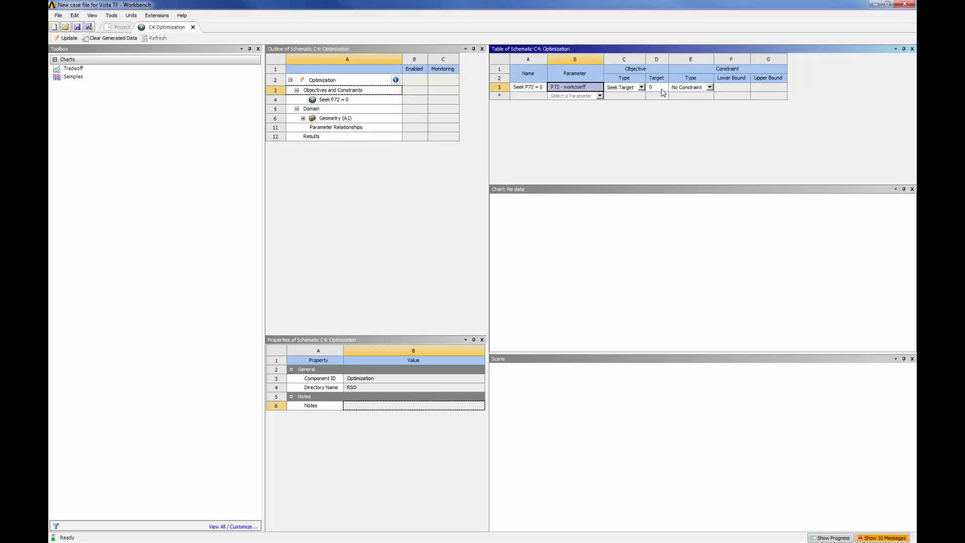
text(00.6)
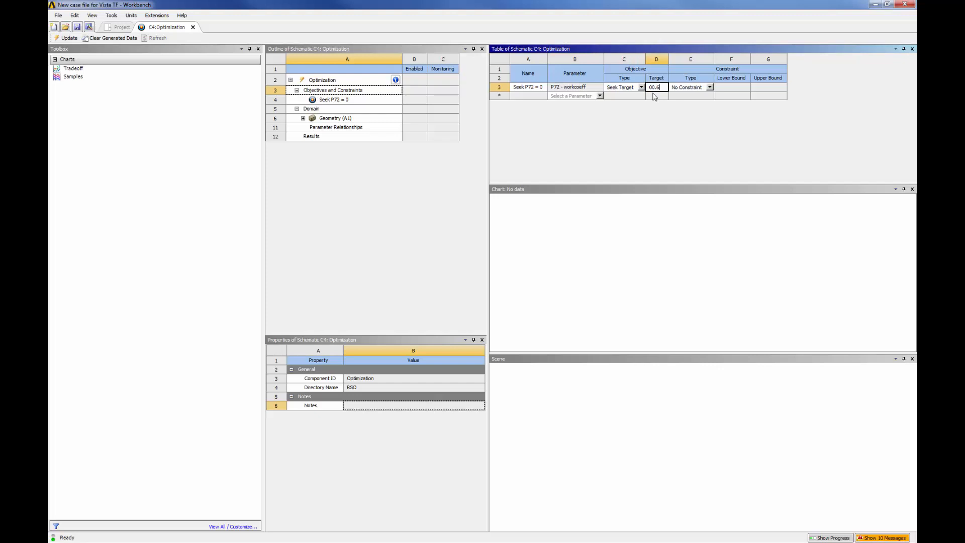
text(0.62)
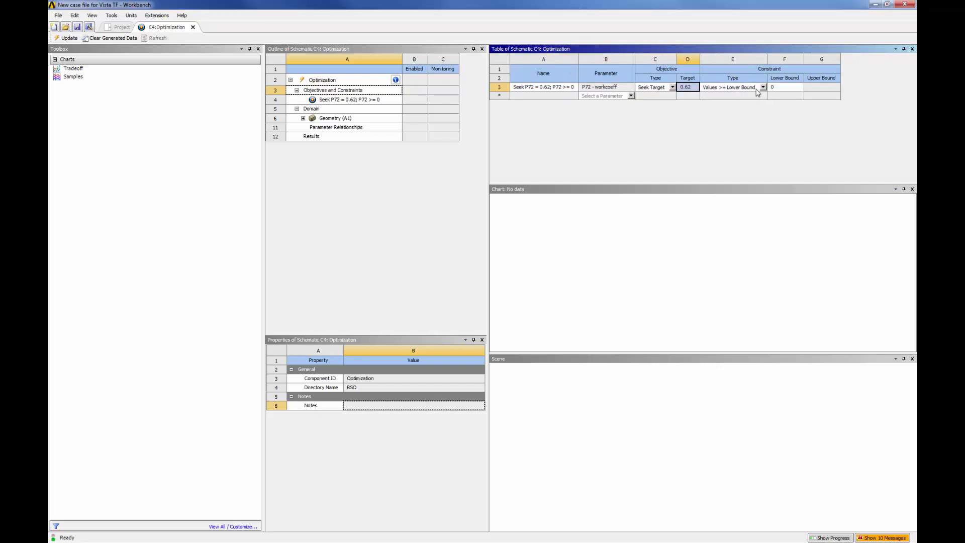
click(786, 87)
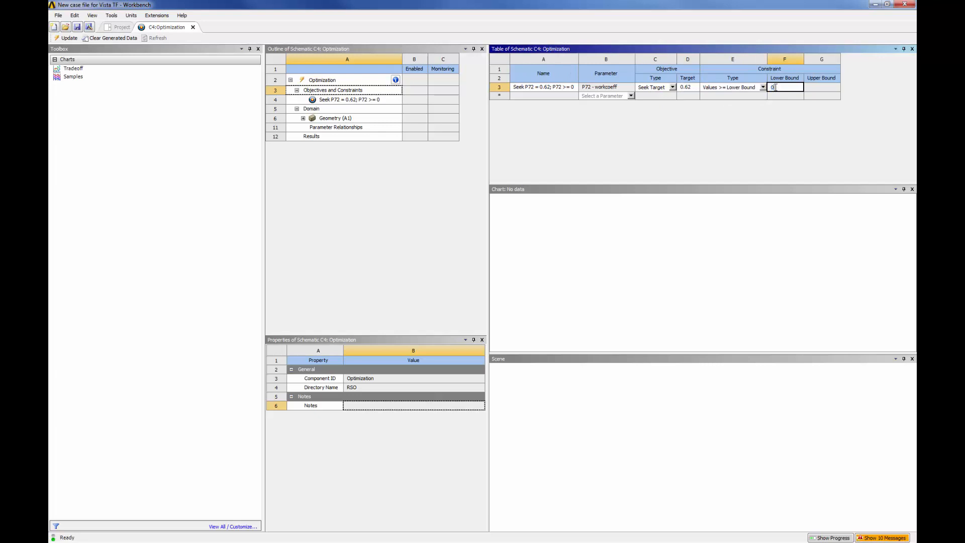
text(0.6)
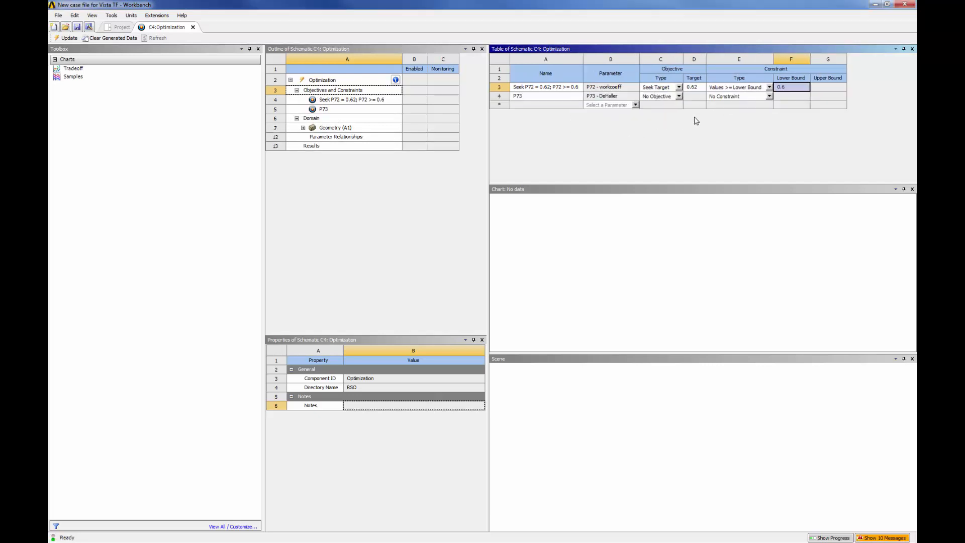
click(740, 96)
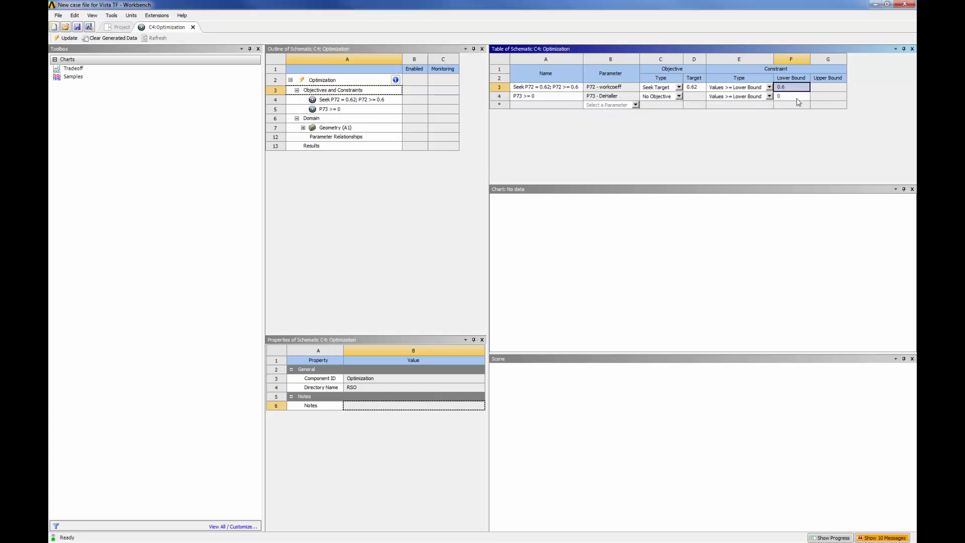
text(0.58)
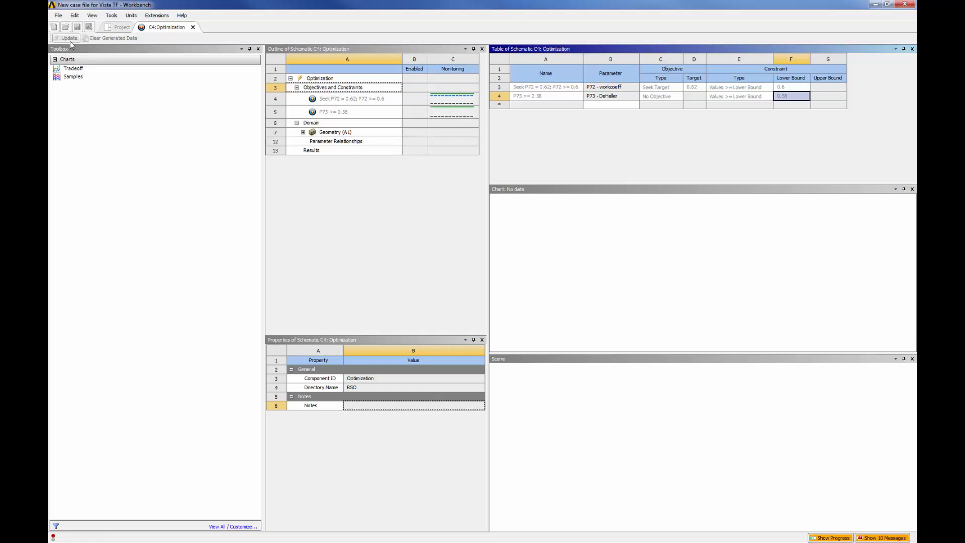
Update the optimization for three candidates (workcoeff 0.6245, DeHaller 0.6399) and return to Project.
click(69, 38)
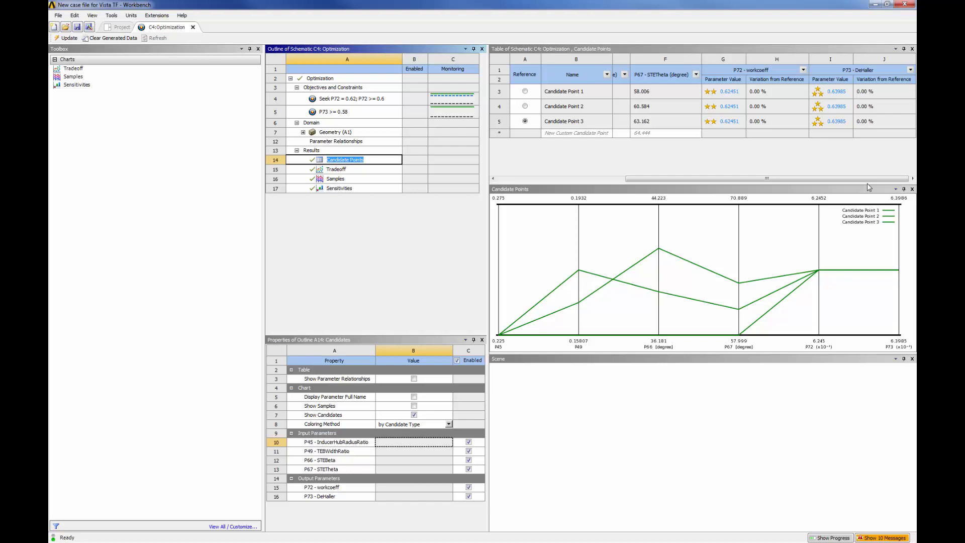
mouse_move(332, 73)
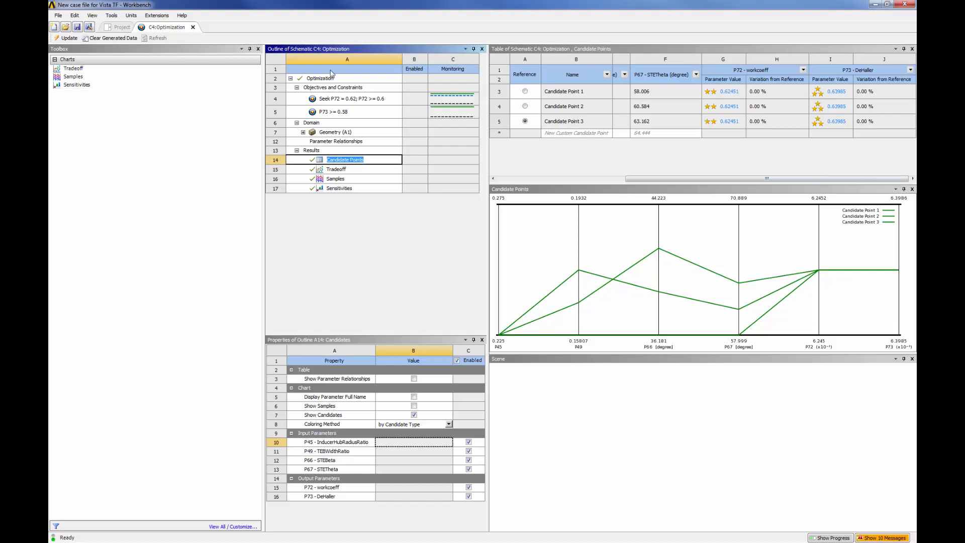
click(121, 27)
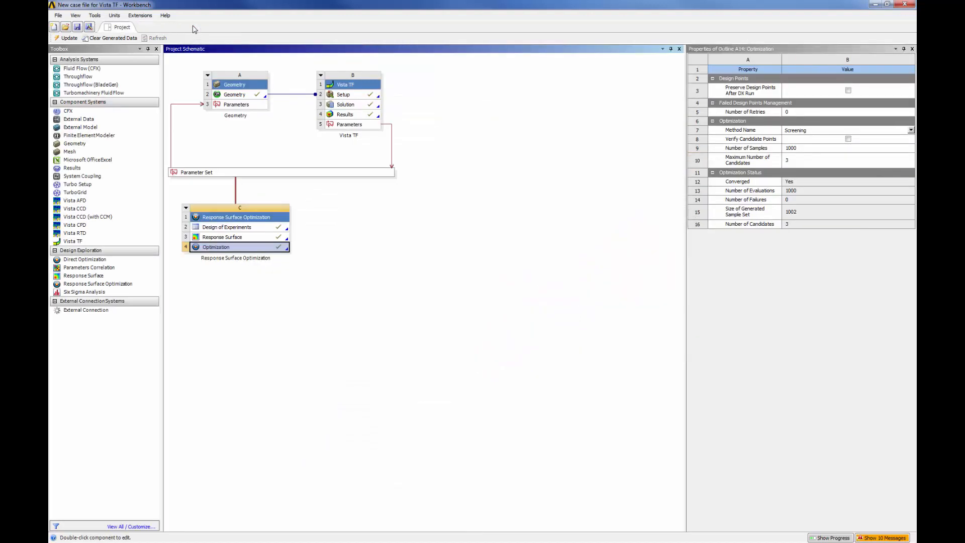